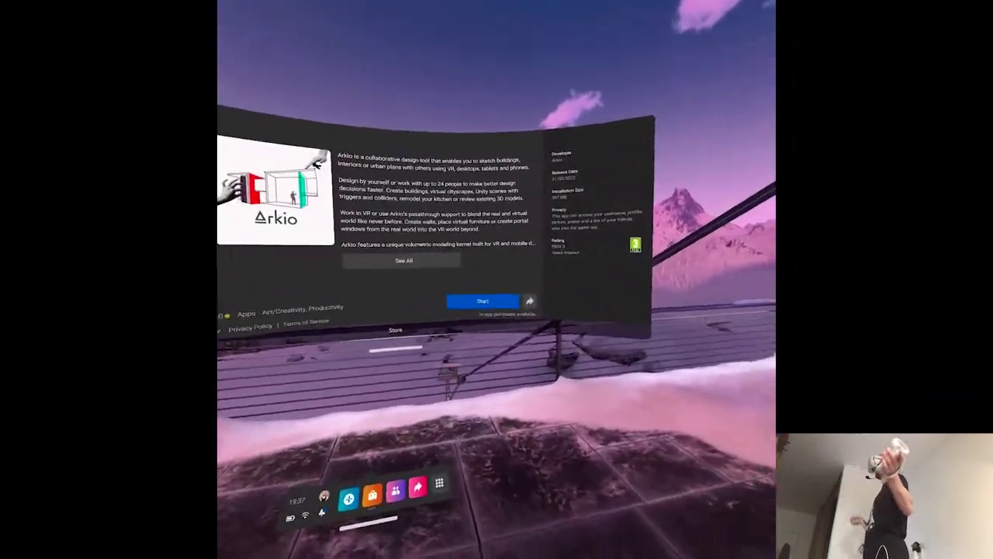
Launch Arkio from its store page so the Home panel and 'Advanced editing in VR' video load
{"action": "left_click", "coordinate": [402, 260]}
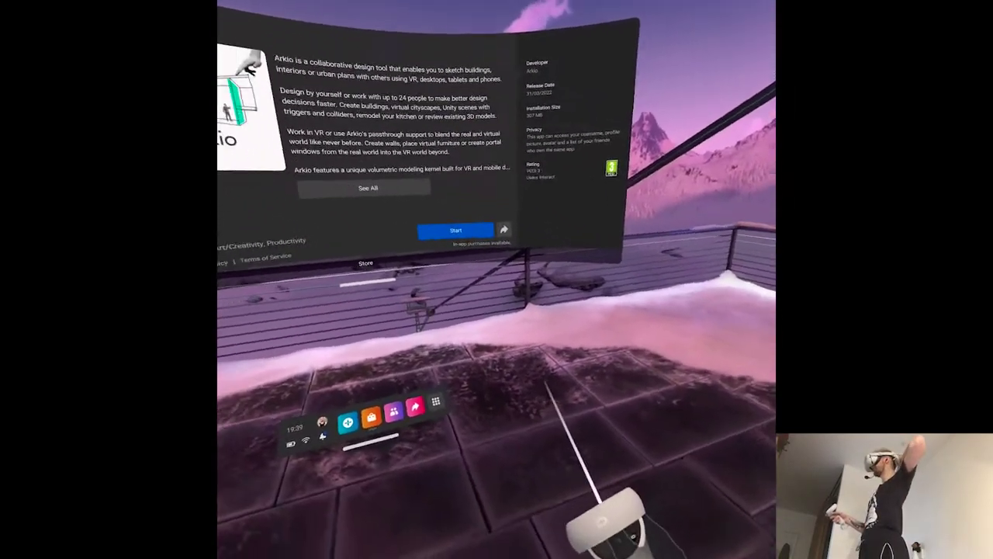
{"action": "left_click", "coordinate": [456, 229]}
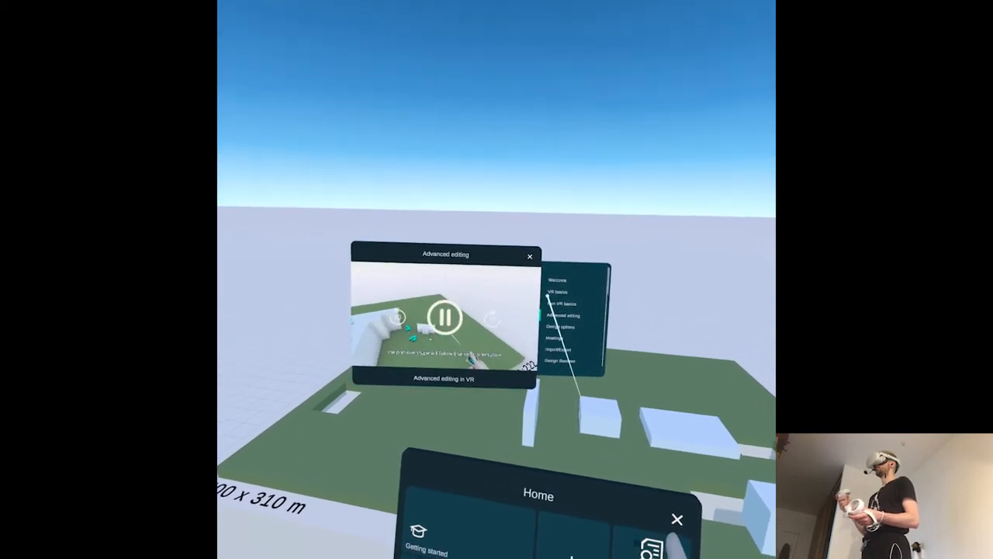
Load the Arkio HQ scene from the Samples list and view the city from above
{"action": "left_click", "coordinate": [445, 318]}
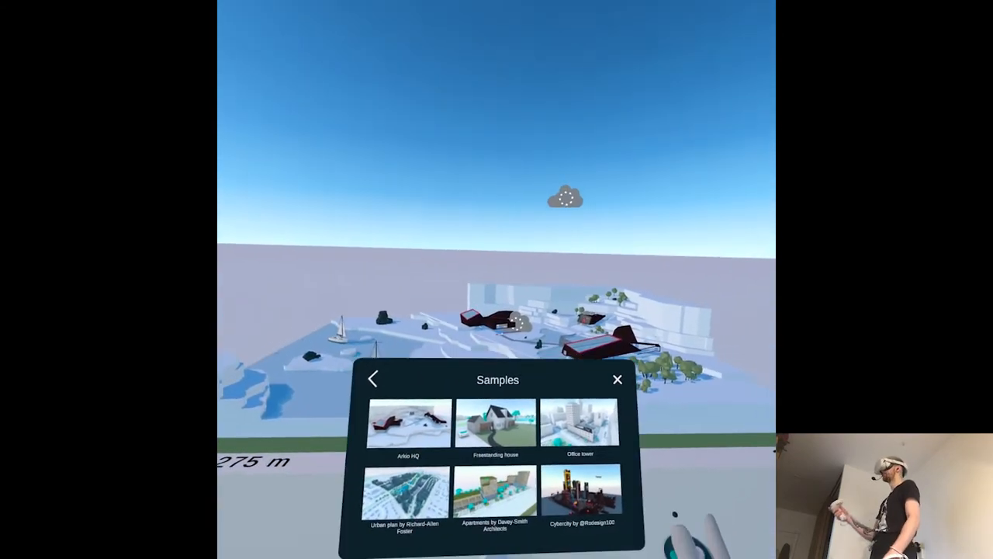
{"action": "left_click", "coordinate": [617, 379]}
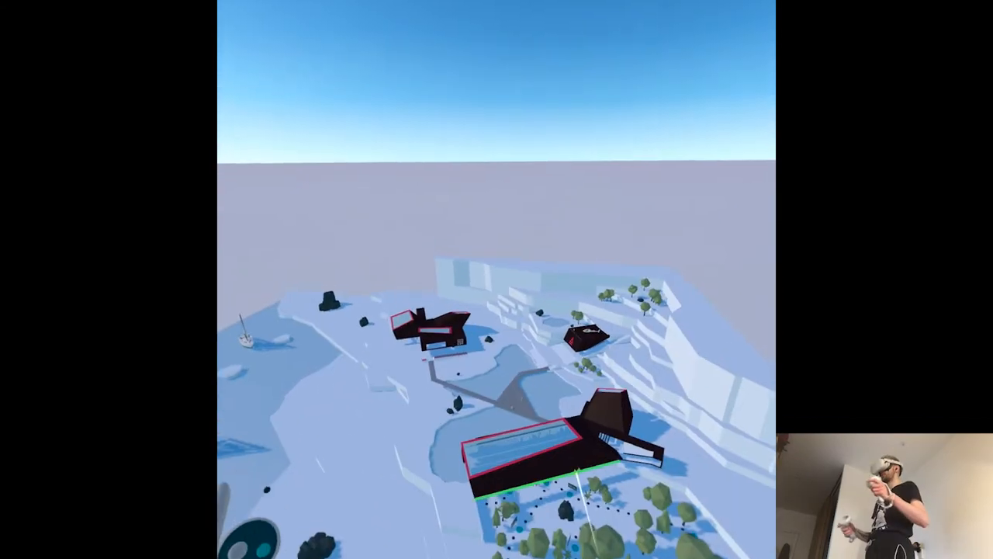